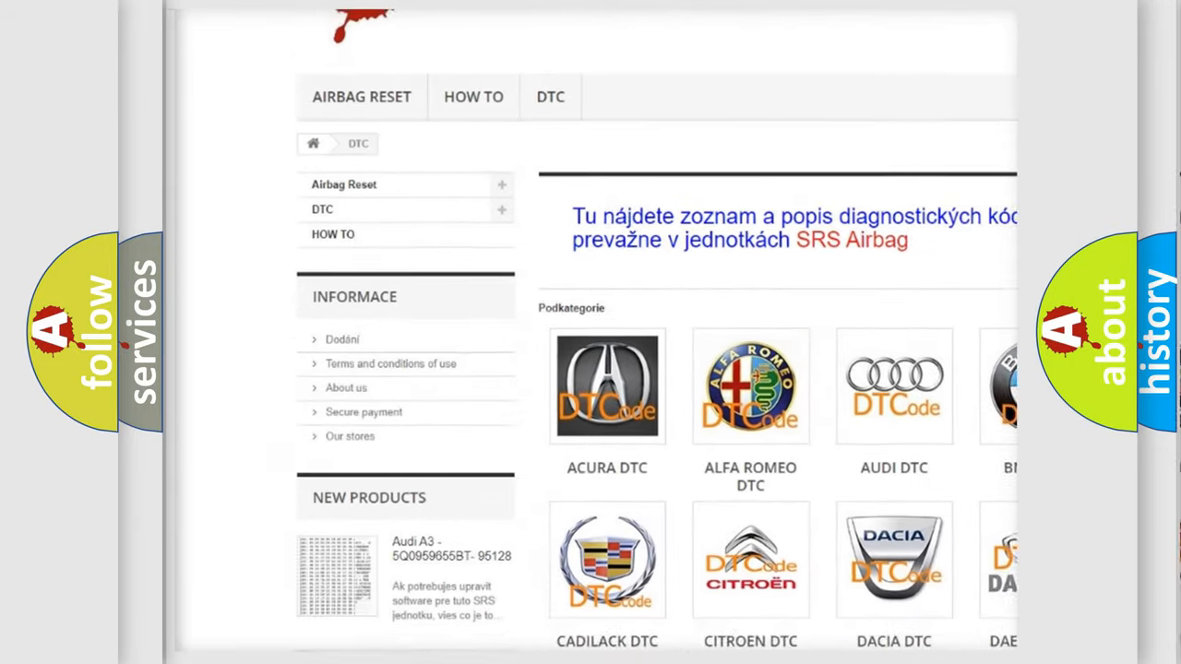
scroll("down", 3)
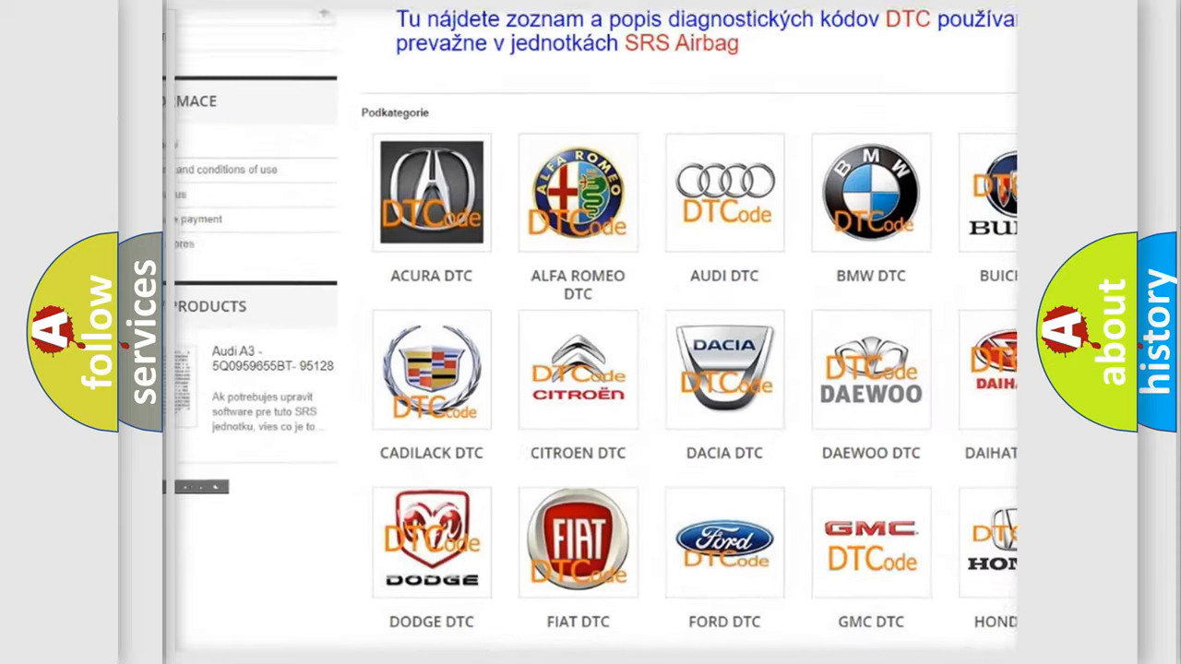
scroll("down", 3)
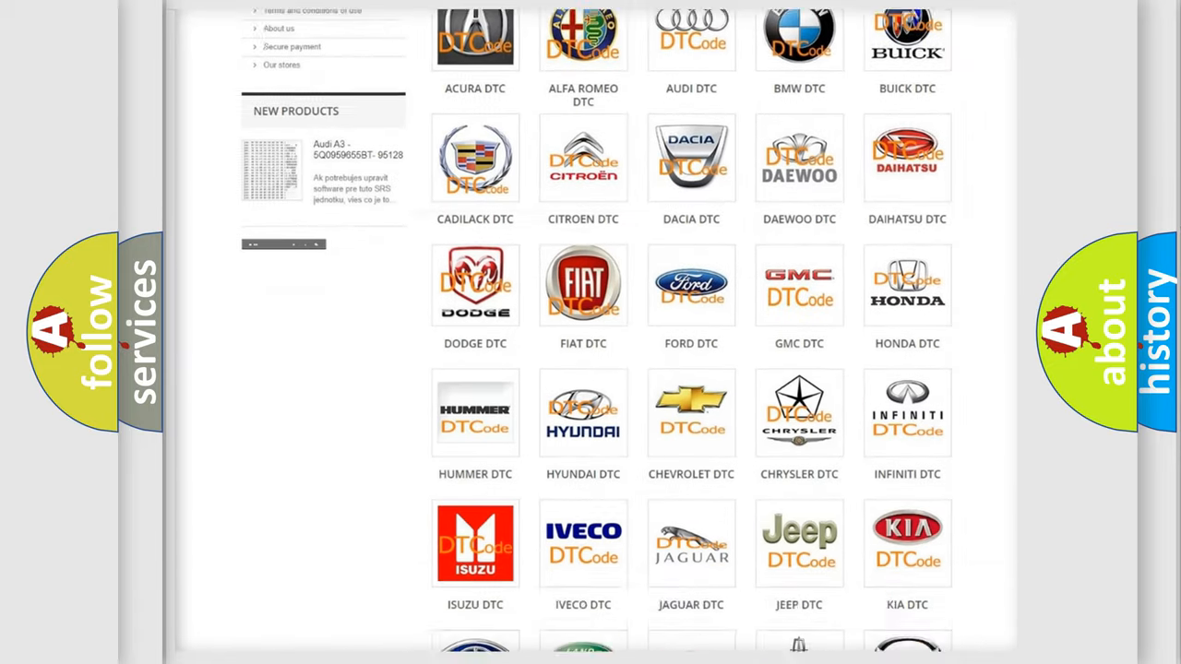
scroll("down", 3)
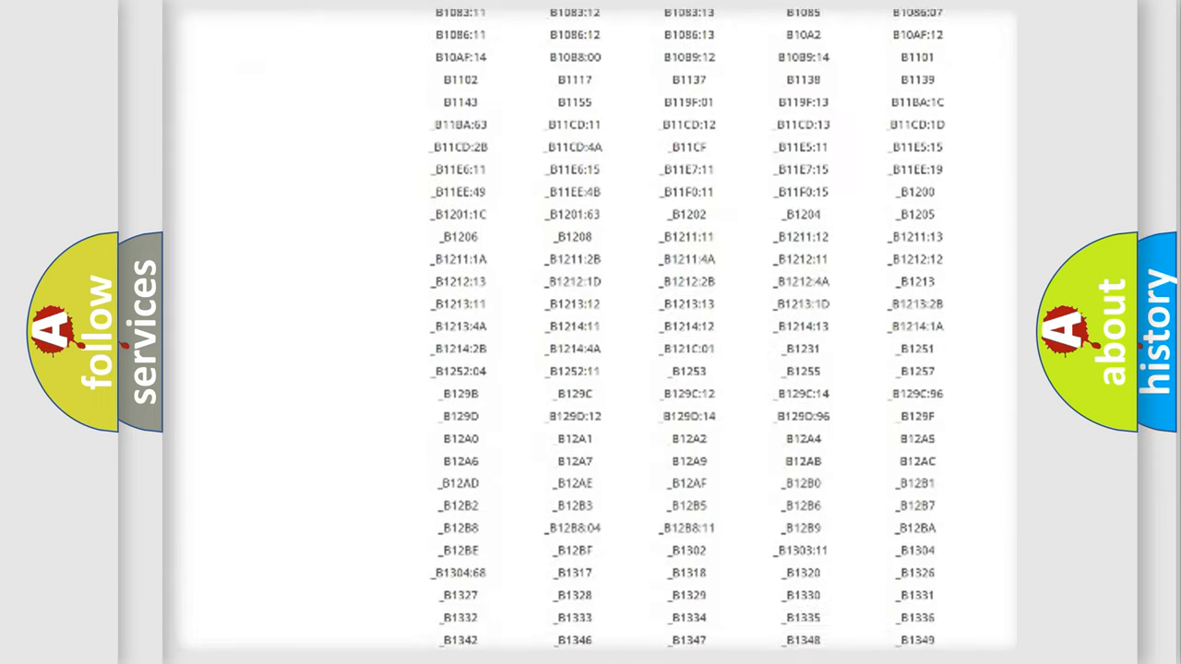
scroll("down", 3)
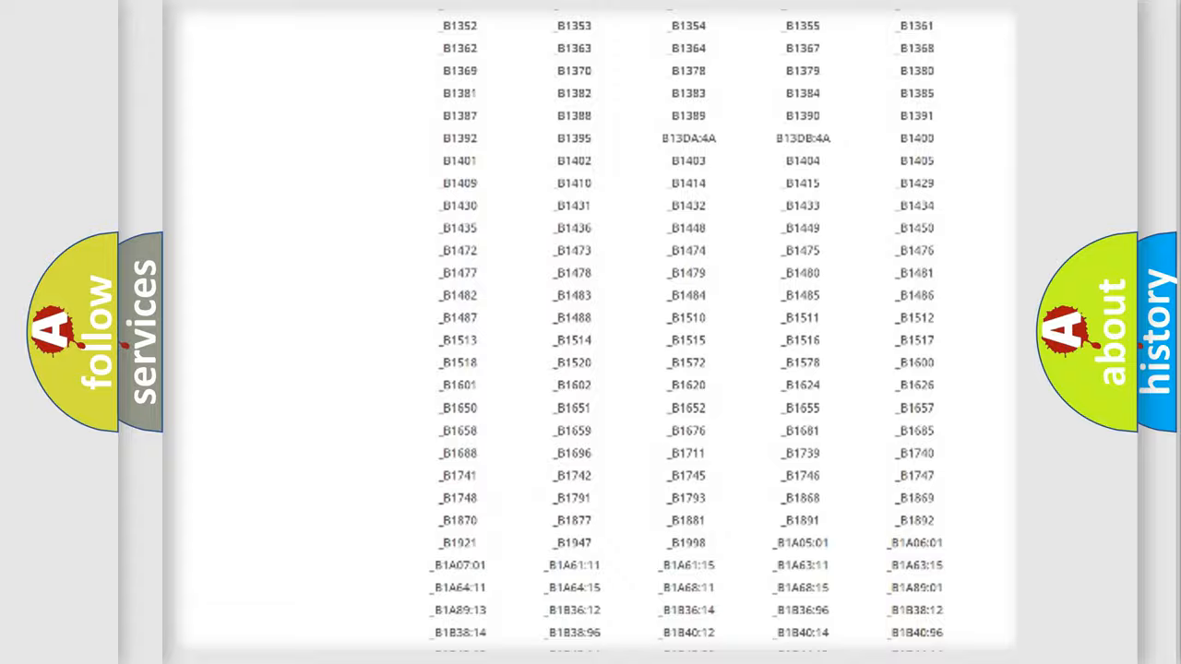